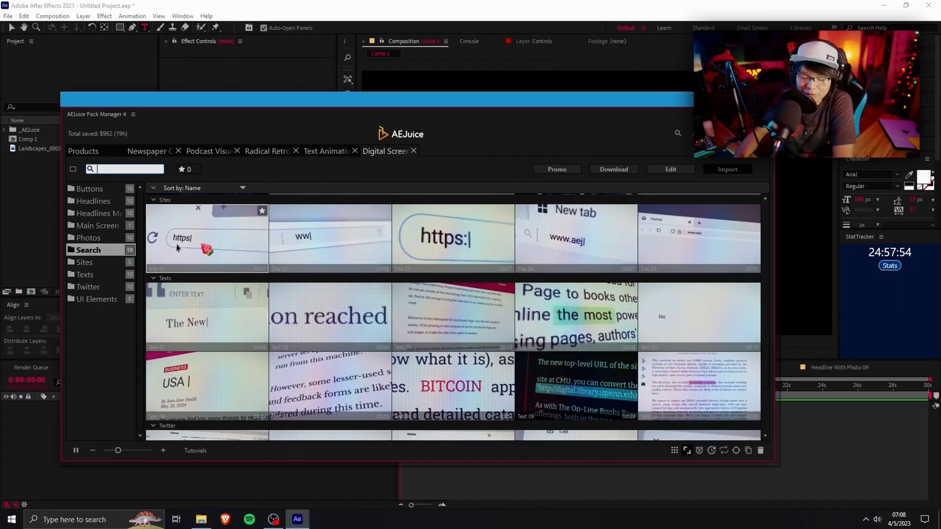
- Import the Download Now button template from AEJuice's Digital Screen Buttons category
left_click(88, 287)
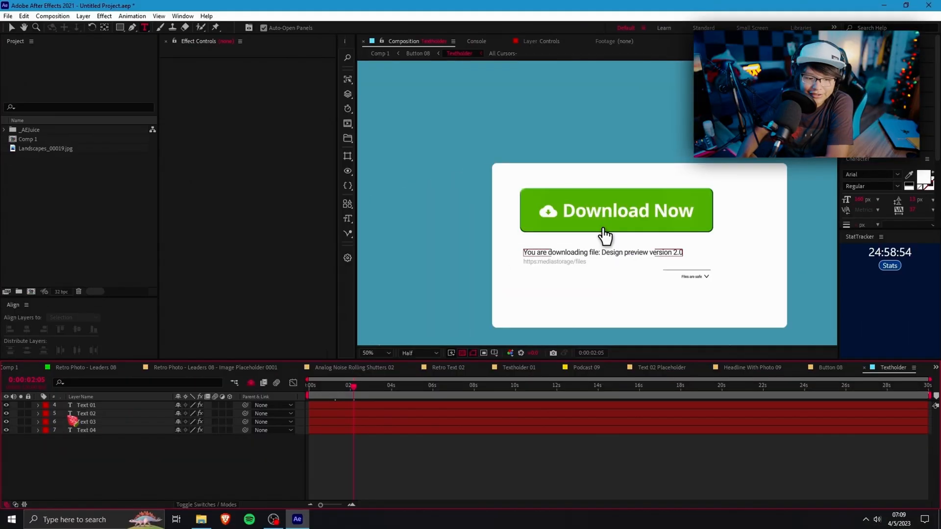
- Change the button label to 'Download Virus' and start typing the free-virus caption
left_click(86, 406)
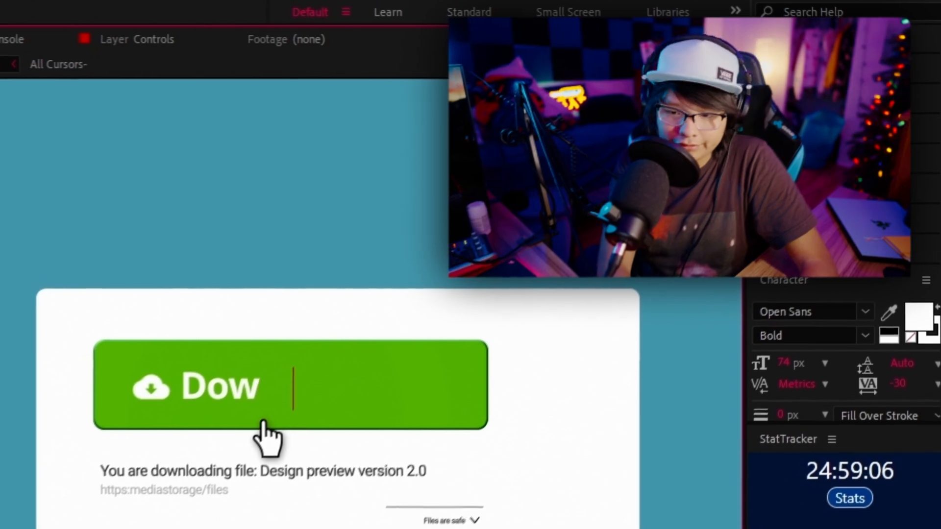
type("nload Virus")
left_click(264, 470)
type("C")
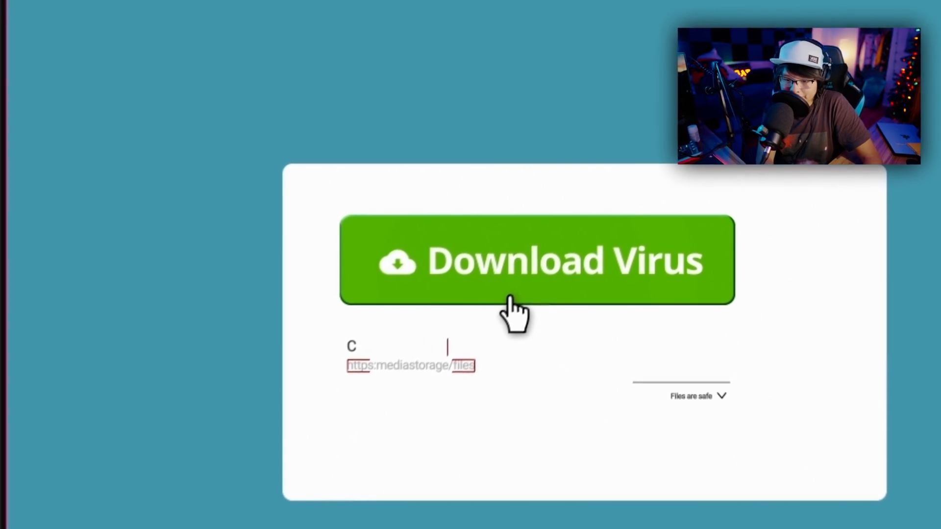
type("Lick above for a free virus ladies and gentleme")
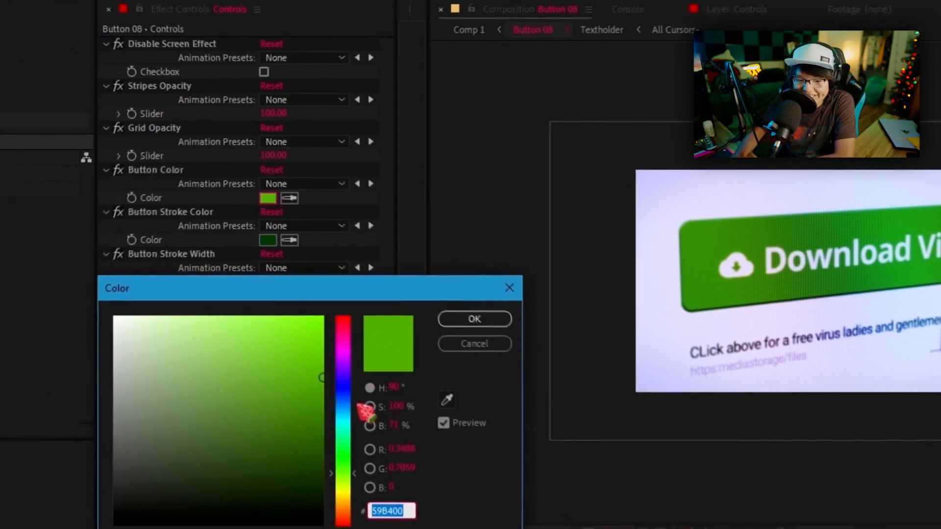
- Change the Button 08 button colour from green to blue
left_click(473, 318)
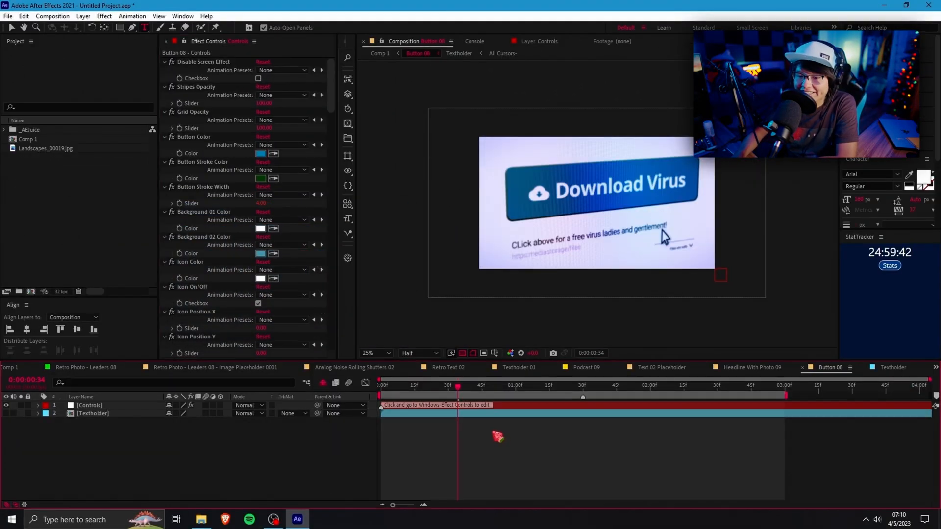